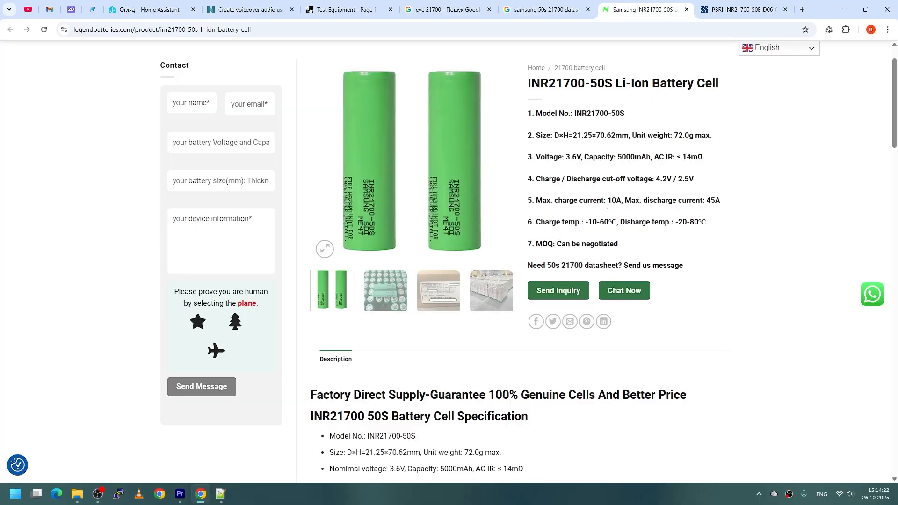
# Highlight 'Max. charge current: 10A' in spec item 5 of the INR21700-50S listing
pyautogui.moveTo(535, 200); pyautogui.dragTo(639, 200)
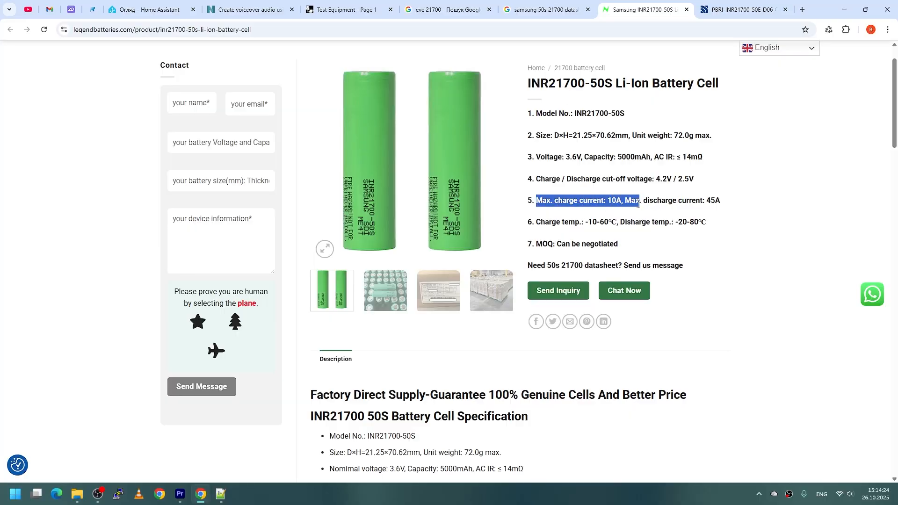